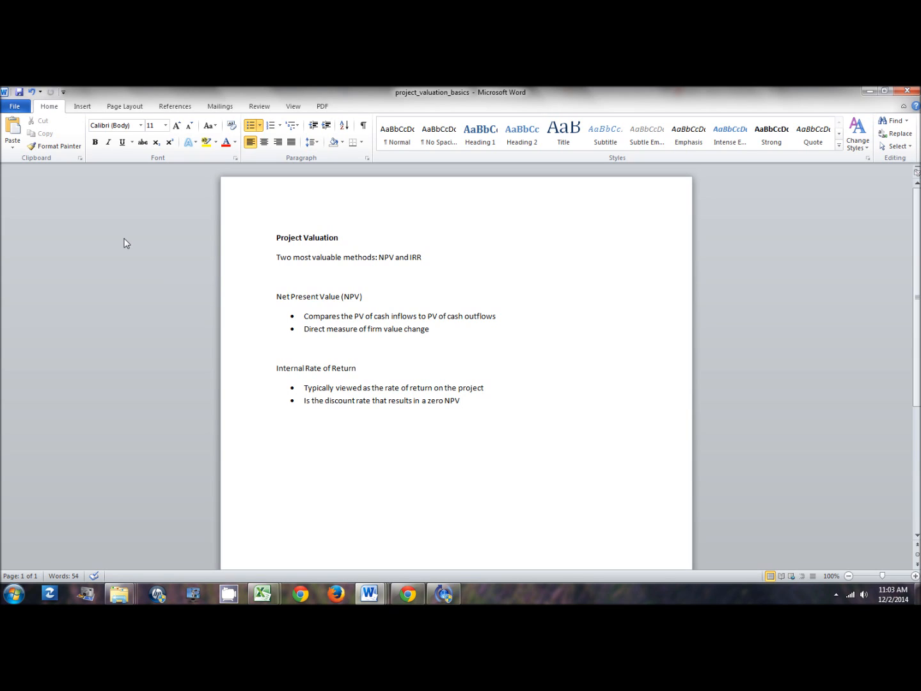
Step: Append ' (IRR)' to the 'Internal Rate of Return' heading and save the document
{"action": "left_click", "coordinate": [460, 400]}
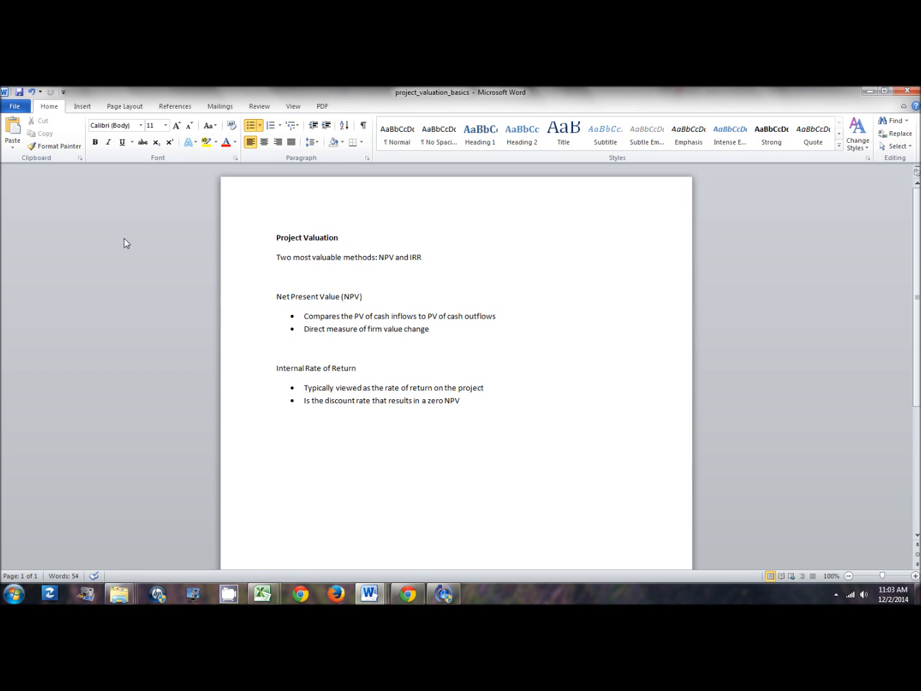
{"action": "left_click", "coordinate": [460, 401]}
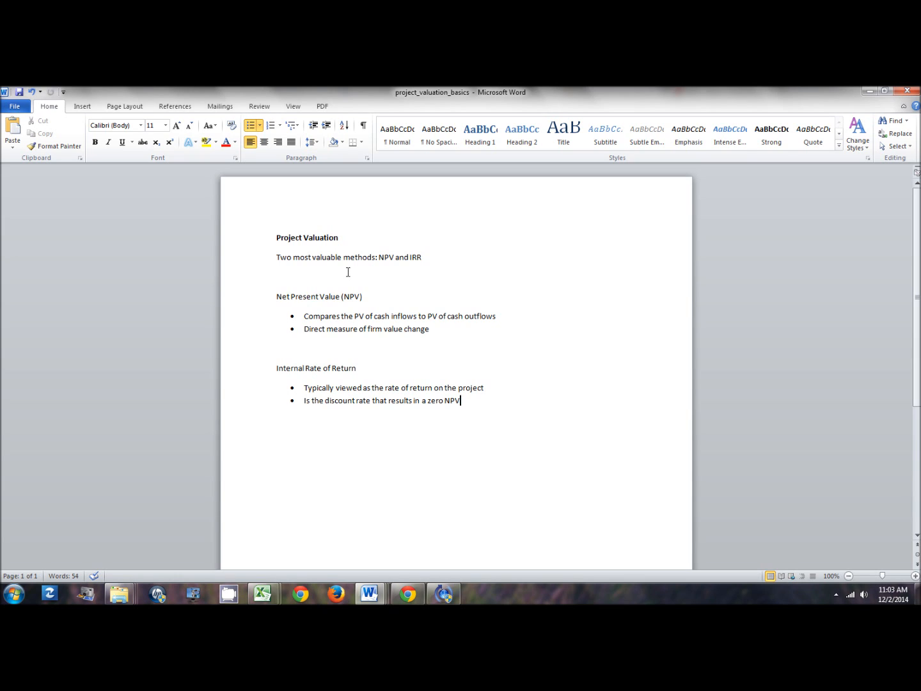
{"action": "mouse_move", "coordinate": [350, 274]}
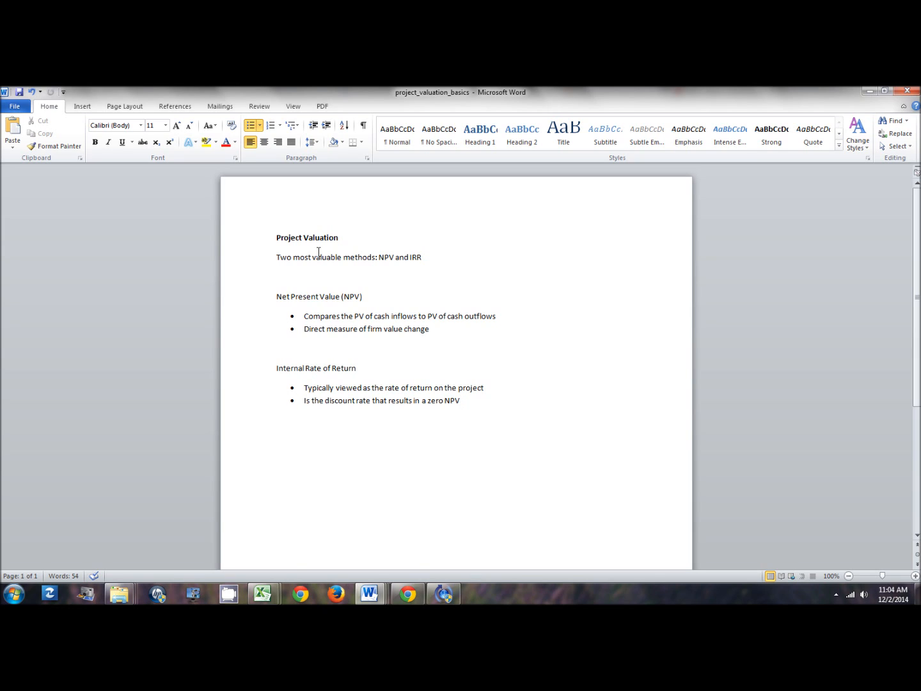
{"action": "mouse_move", "coordinate": [381, 247]}
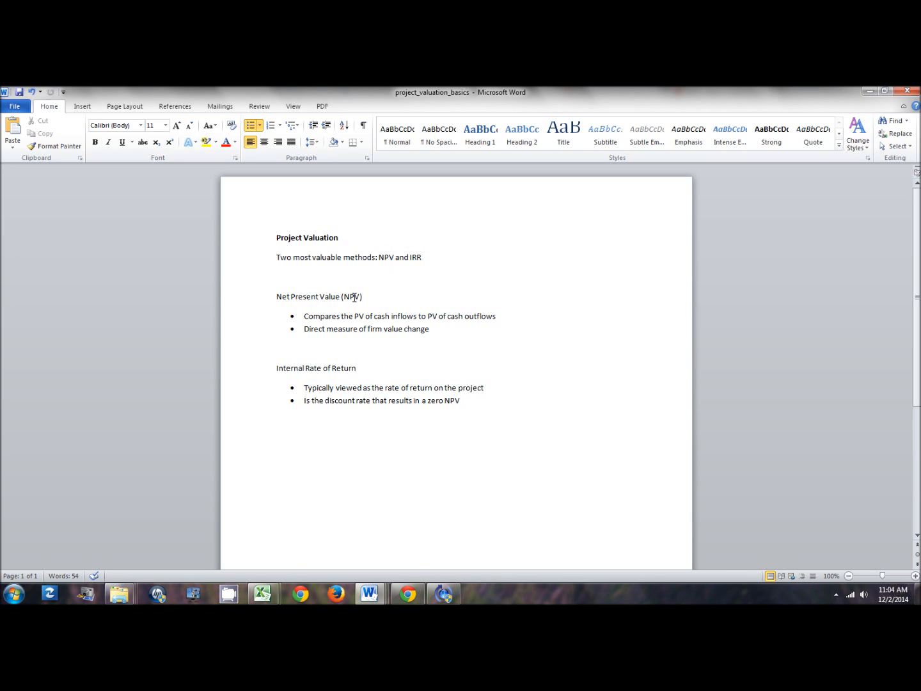
{"action": "mouse_move", "coordinate": [329, 296]}
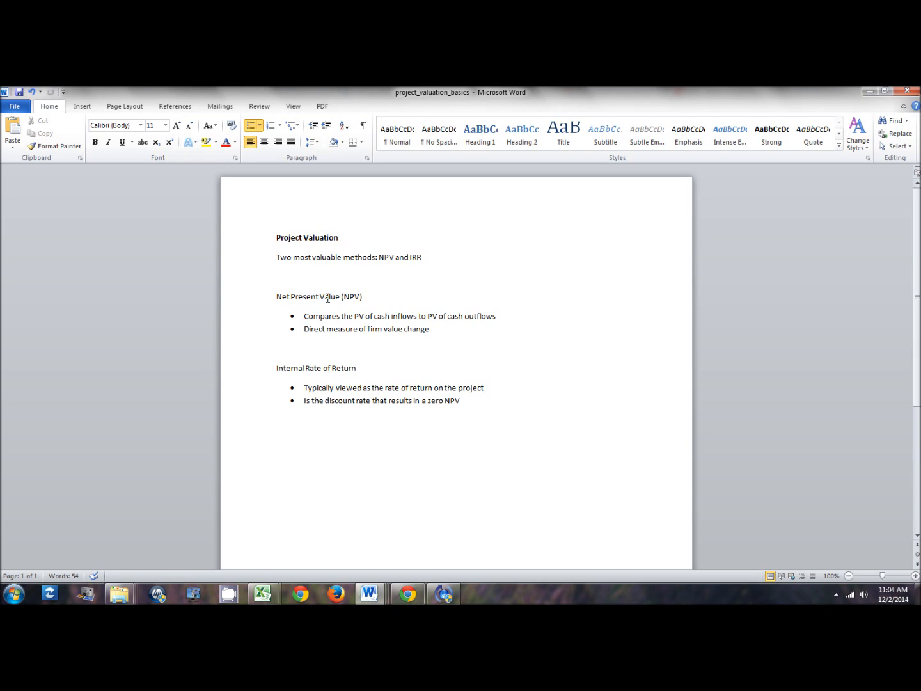
{"action": "left_click", "coordinate": [458, 401]}
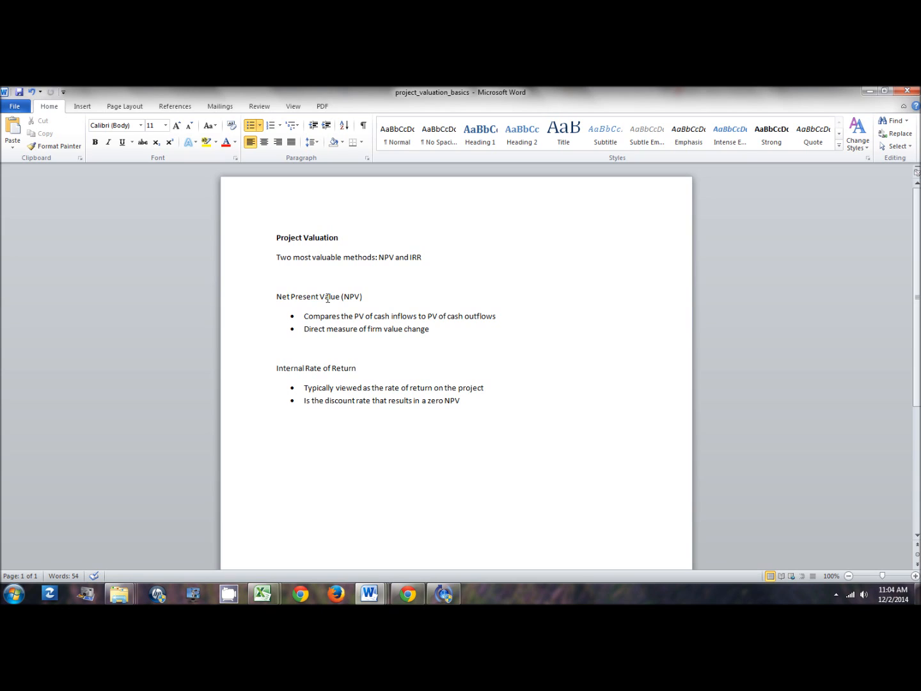
{"action": "left_click", "coordinate": [460, 401]}
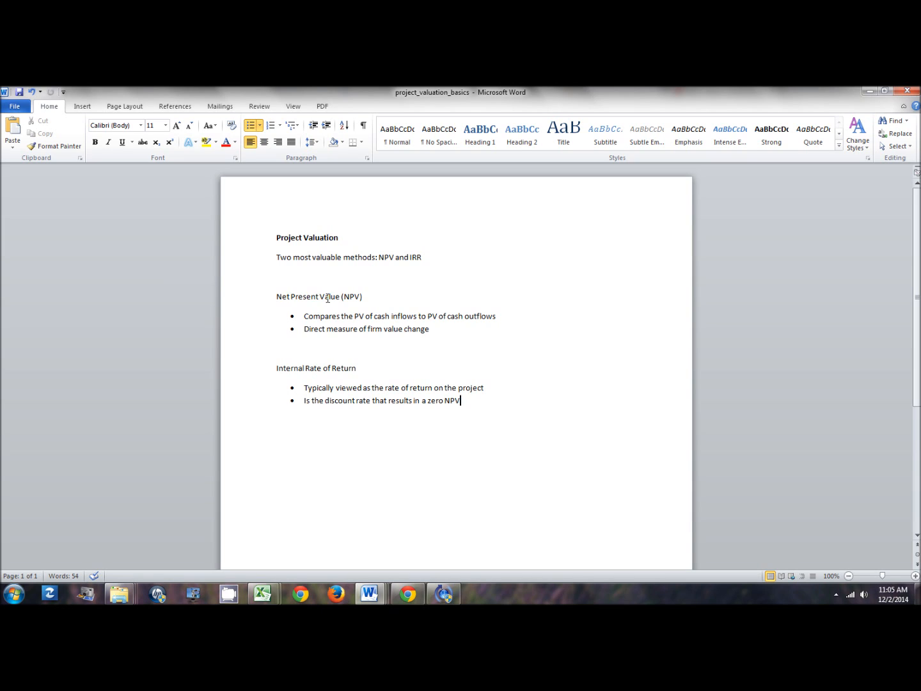
{"action": "mouse_move", "coordinate": [373, 323]}
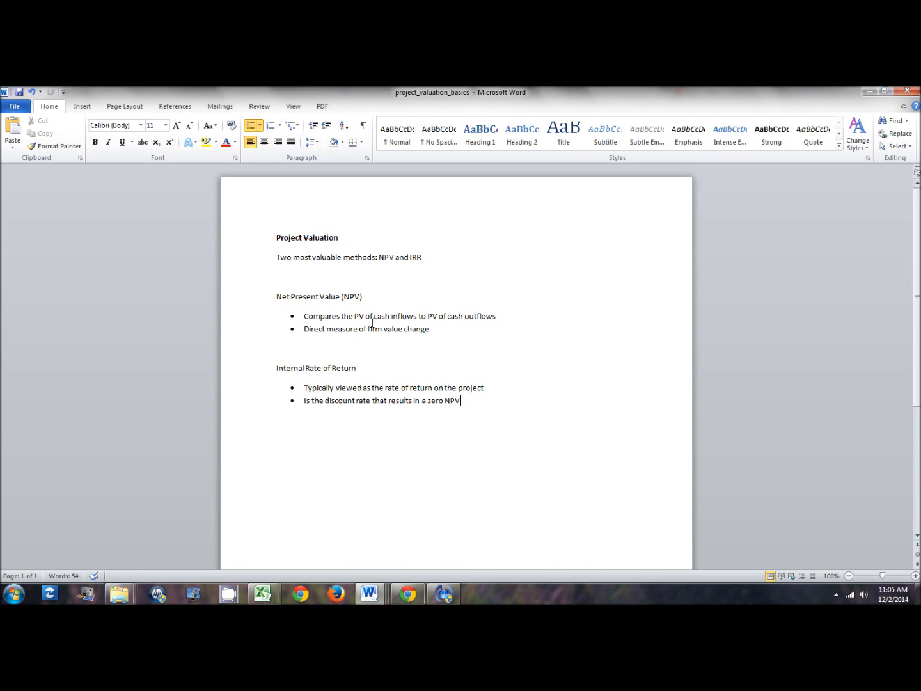
{"action": "mouse_move", "coordinate": [412, 320]}
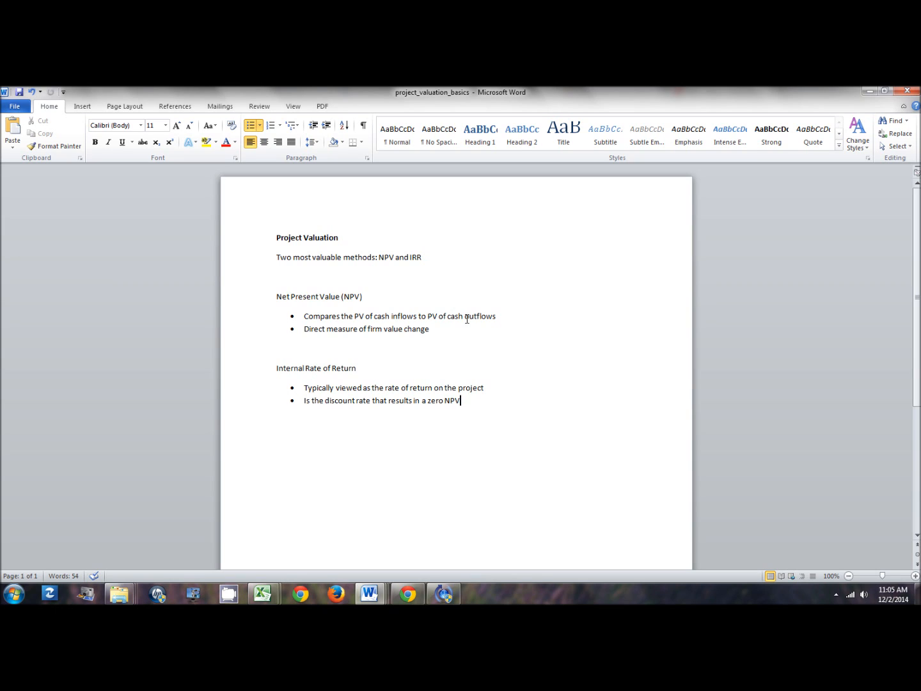
{"action": "mouse_move", "coordinate": [384, 317]}
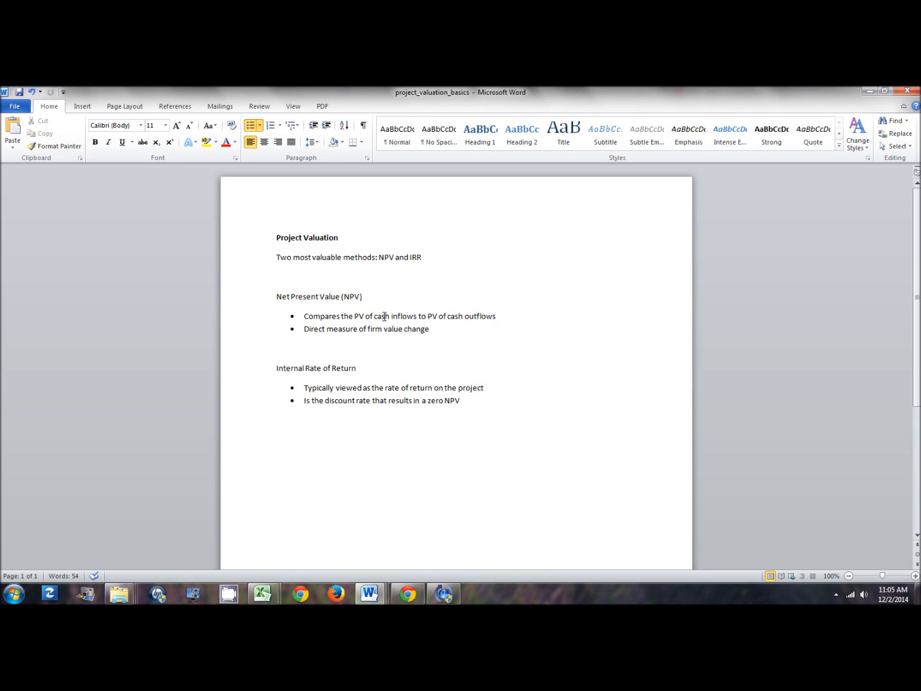
{"action": "mouse_move", "coordinate": [473, 314]}
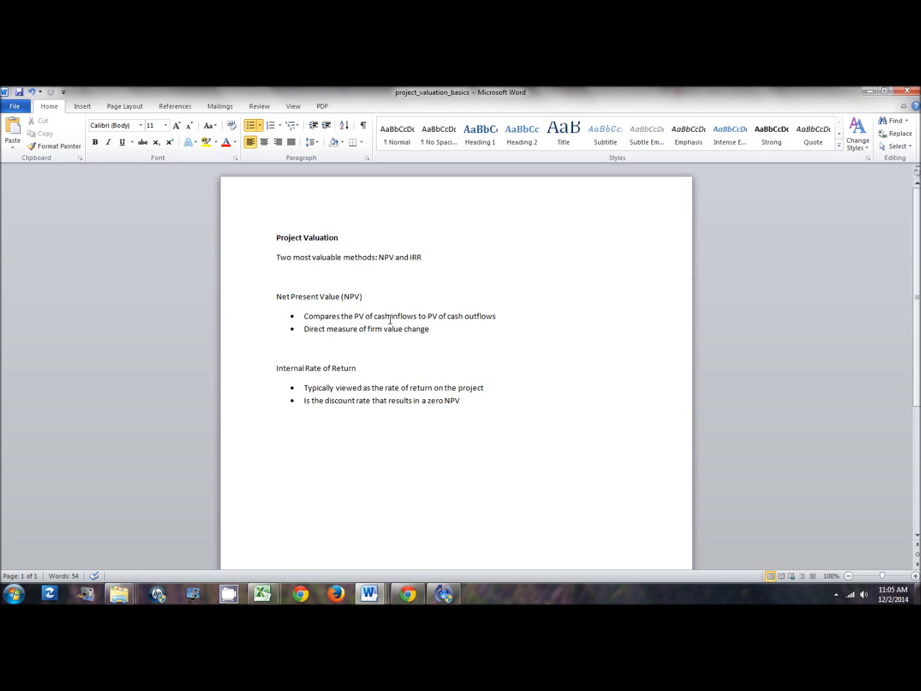
{"action": "left_click", "coordinate": [461, 400]}
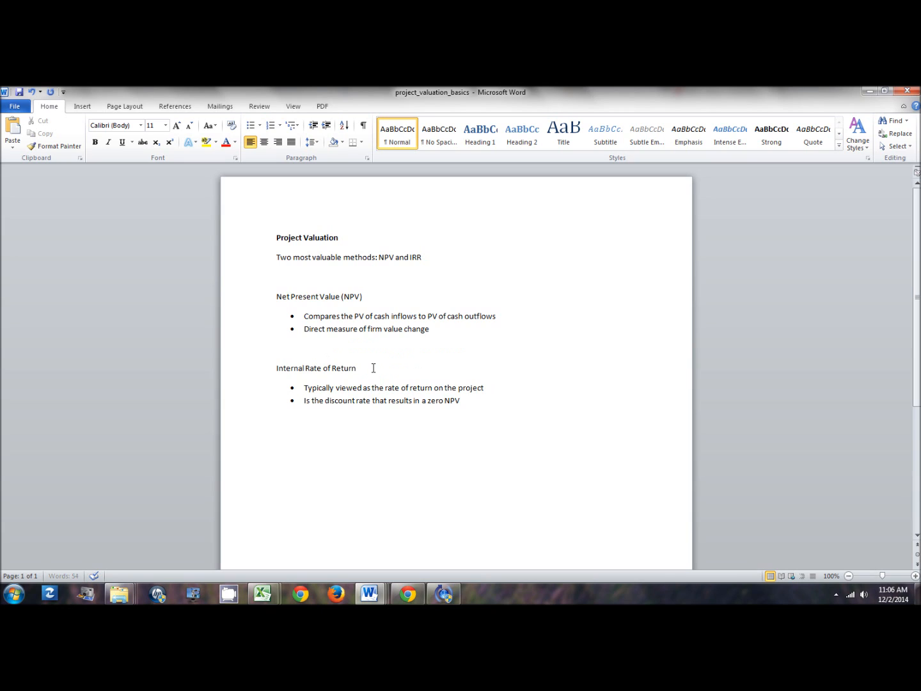
{"action": "type", "text": "(IRR)"}
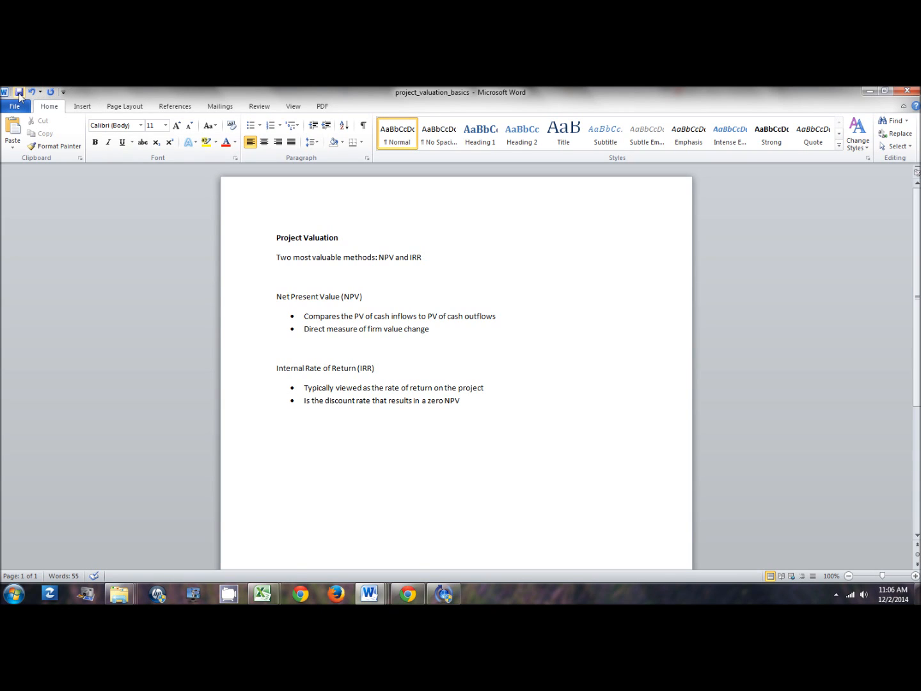
{"action": "left_click", "coordinate": [376, 368]}
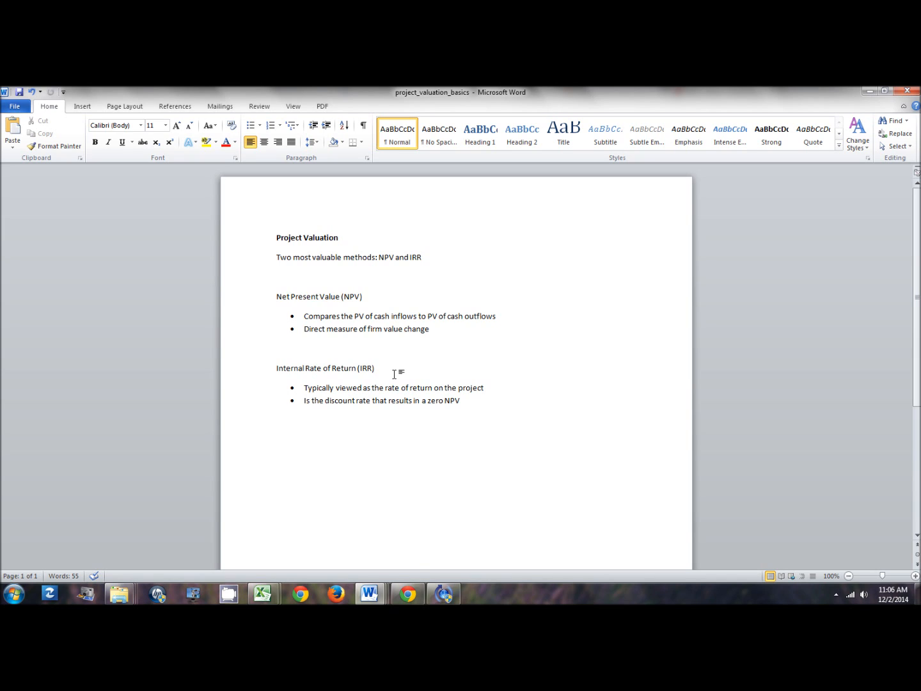
{"action": "left_click", "coordinate": [375, 368]}
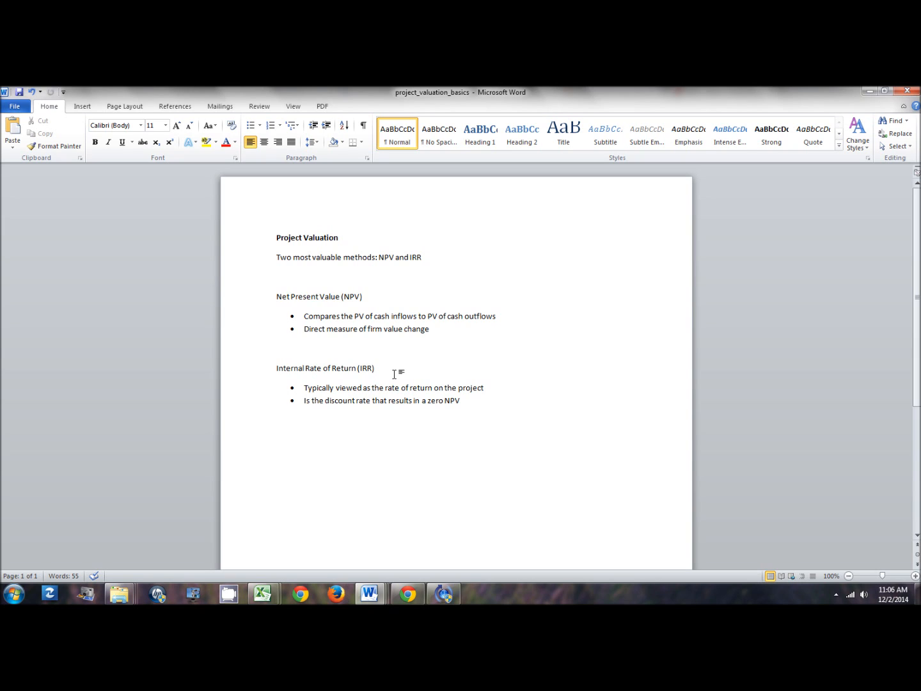
{"action": "left_click", "coordinate": [376, 368]}
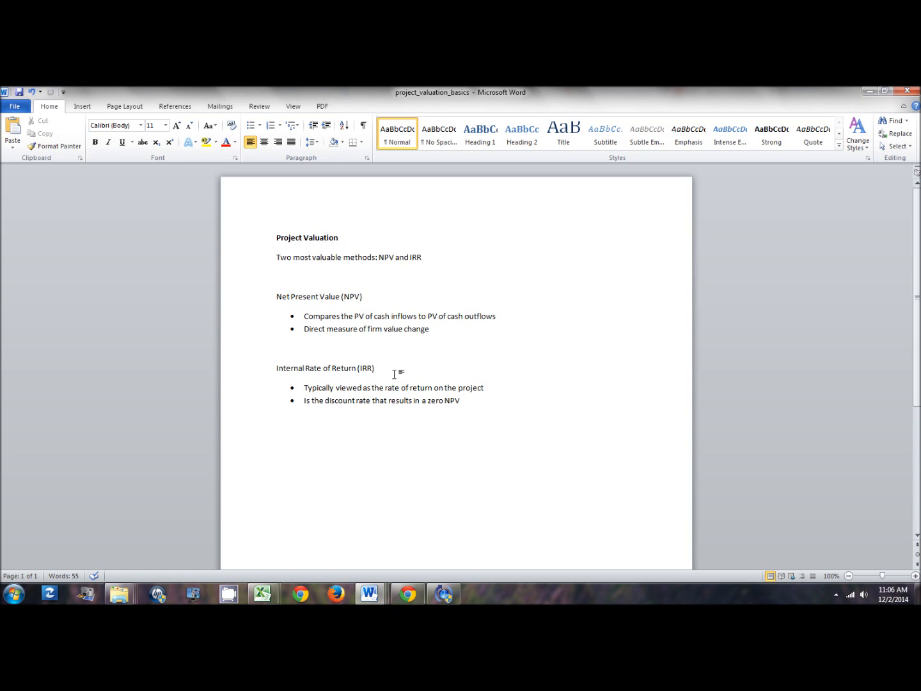
{"action": "left_click", "coordinate": [376, 368]}
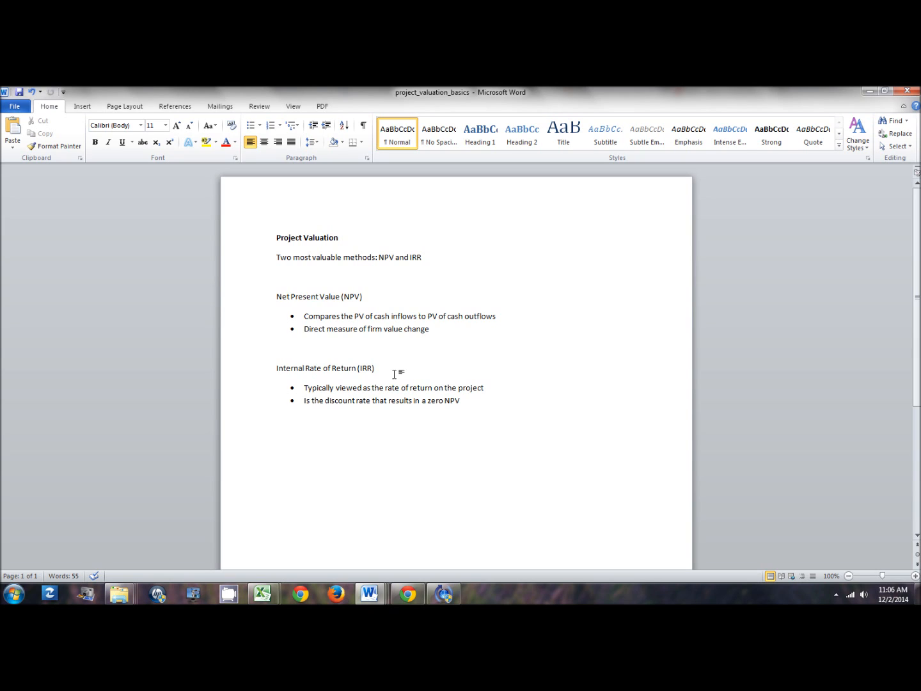
{"action": "left_click", "coordinate": [376, 368]}
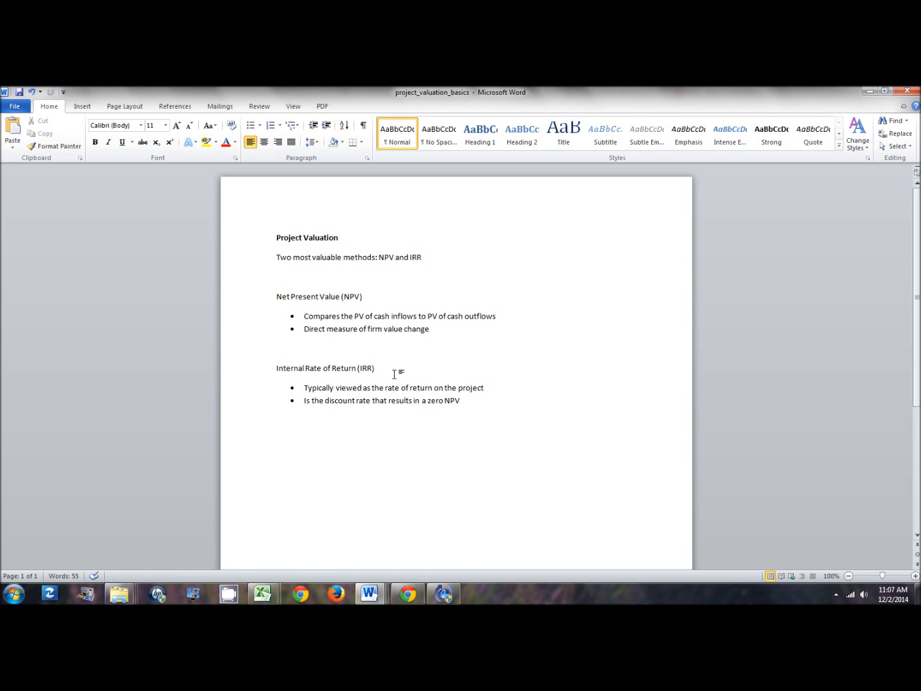
{"action": "left_click", "coordinate": [376, 368]}
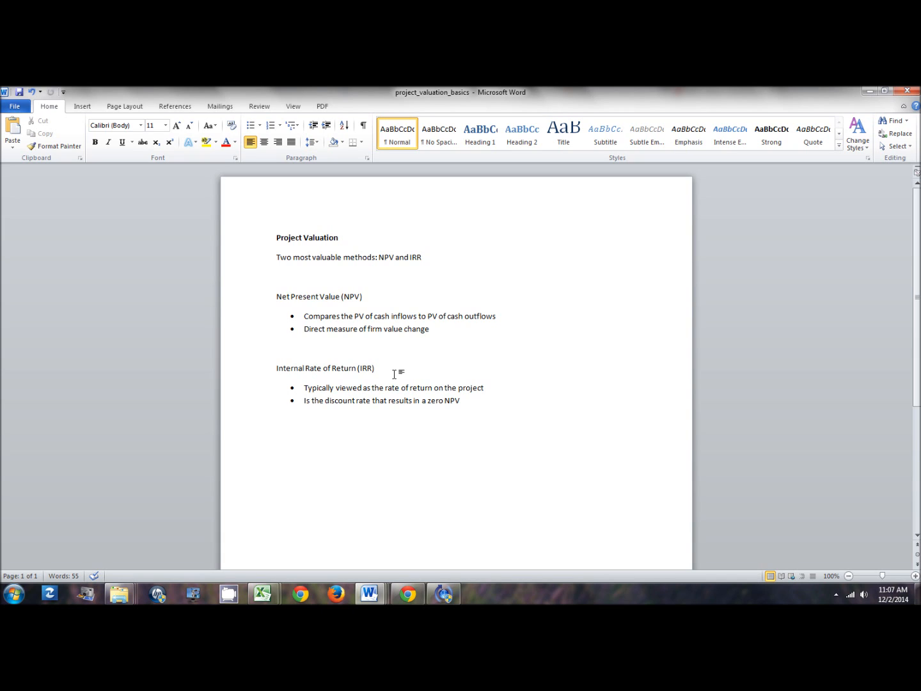
{"action": "left_click", "coordinate": [376, 368]}
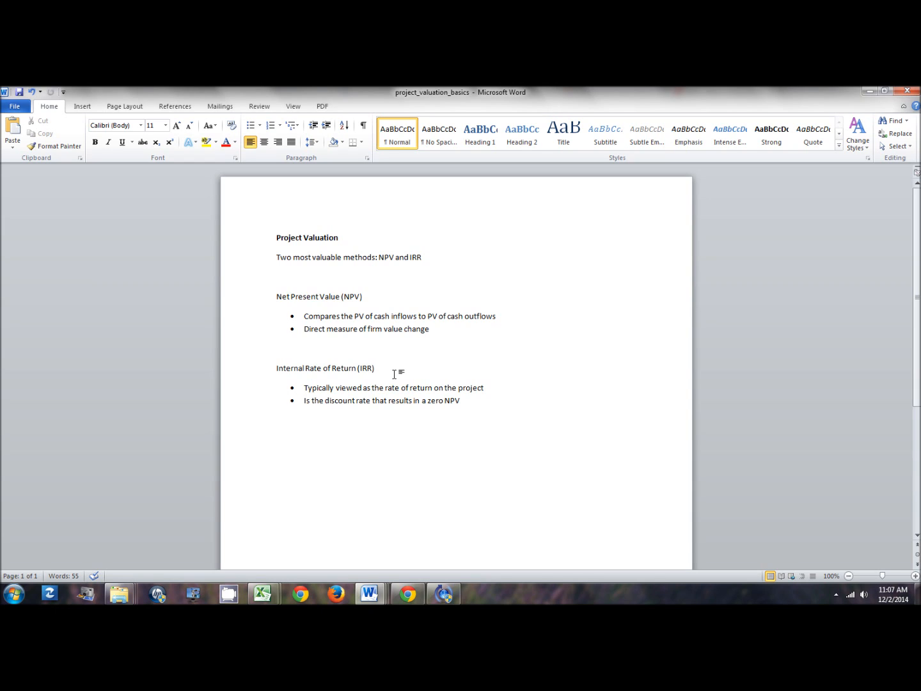
{"action": "left_click", "coordinate": [375, 368]}
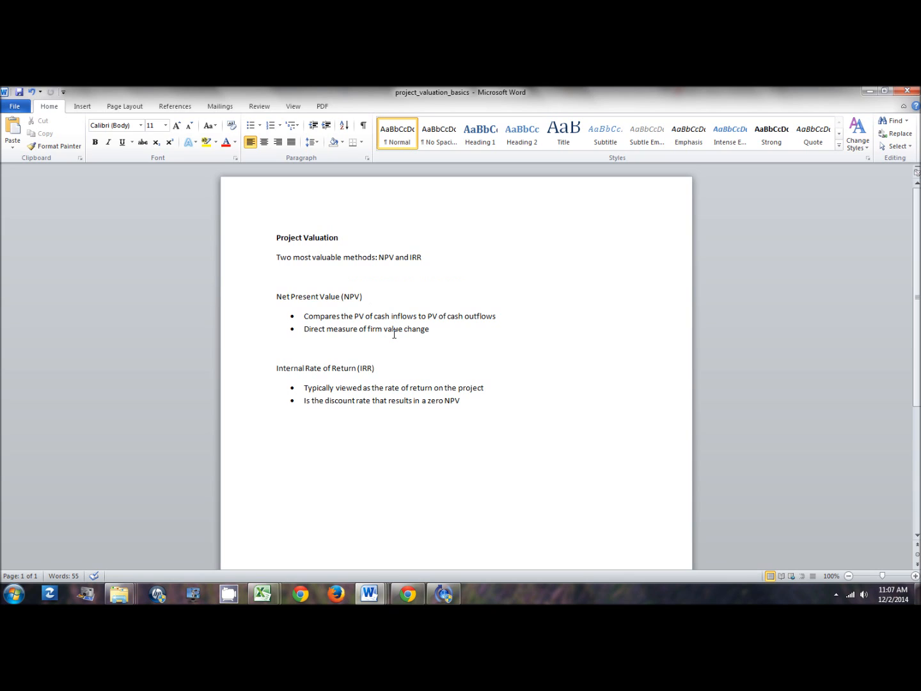
{"action": "left_click", "coordinate": [376, 368]}
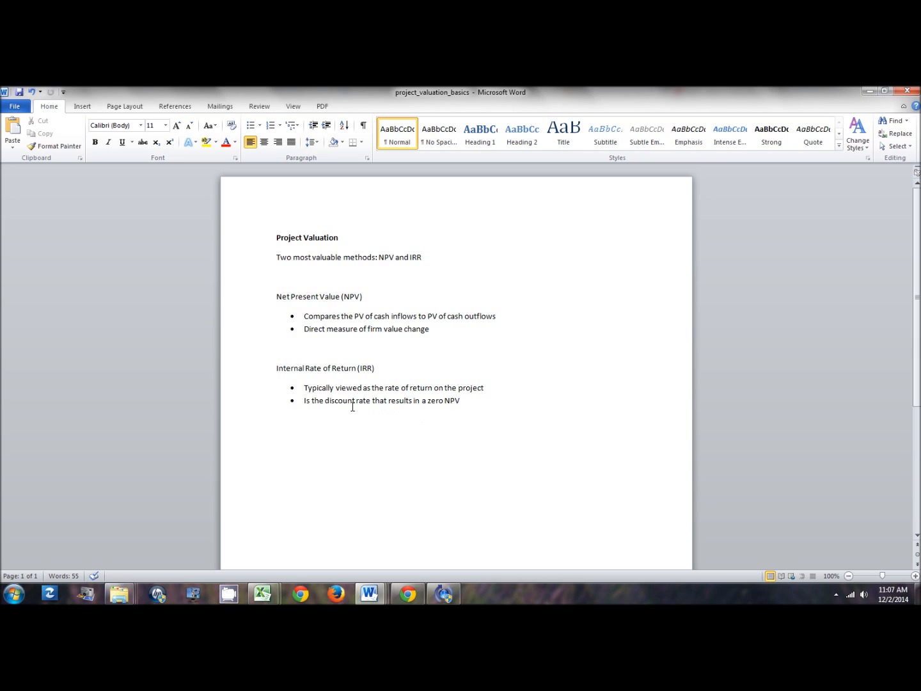
{"action": "left_click", "coordinate": [376, 368]}
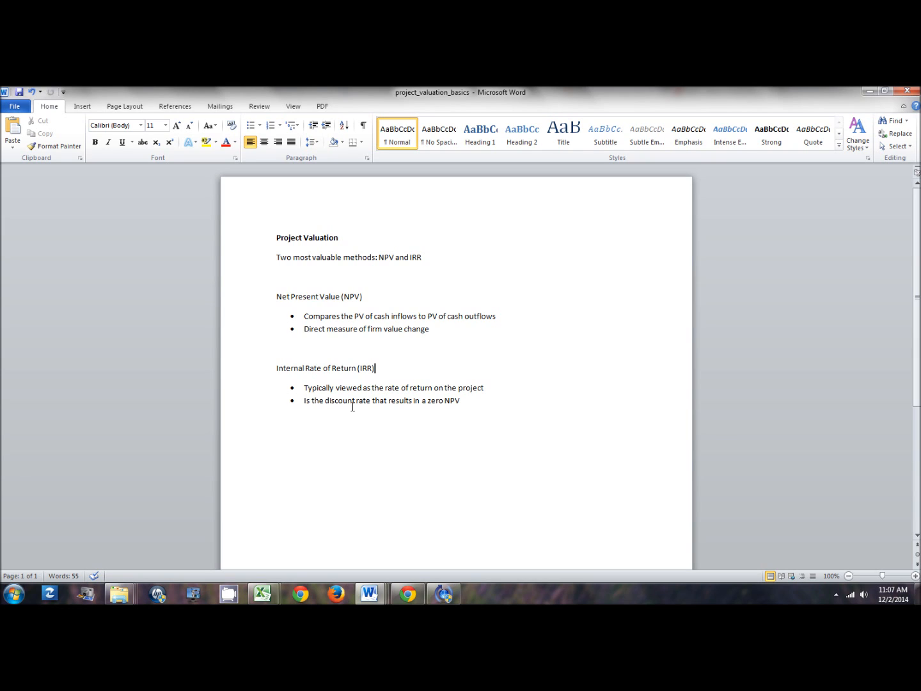
{"action": "mouse_move", "coordinate": [357, 296]}
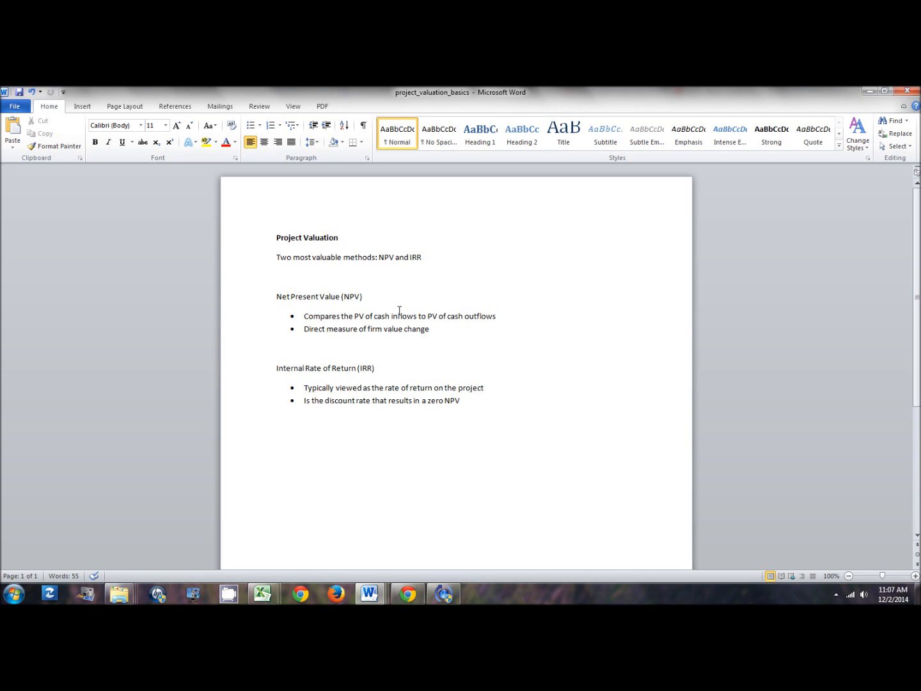
{"action": "left_click", "coordinate": [376, 368]}
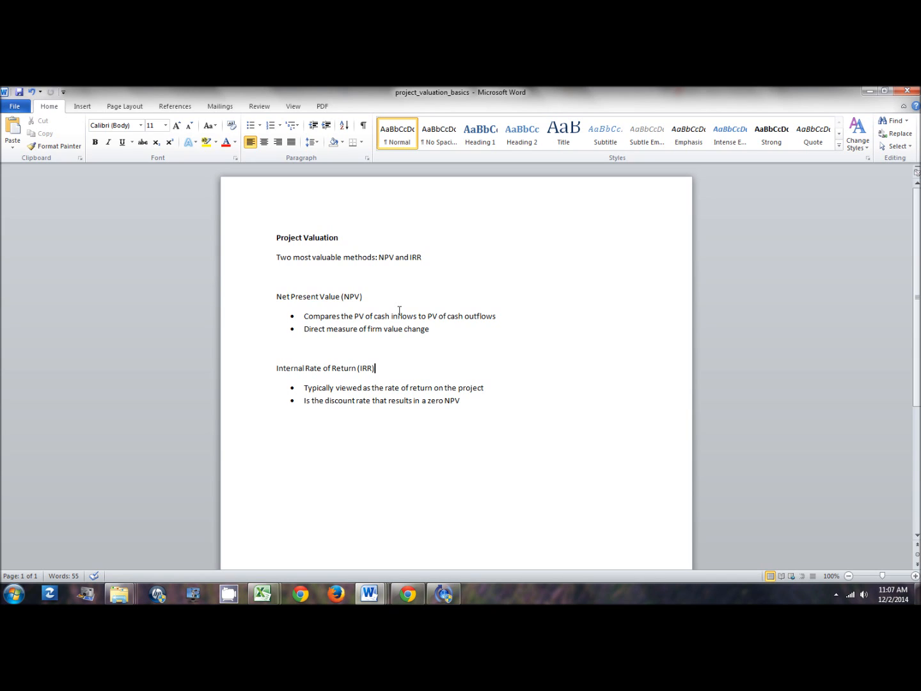
{"action": "mouse_move", "coordinate": [413, 395]}
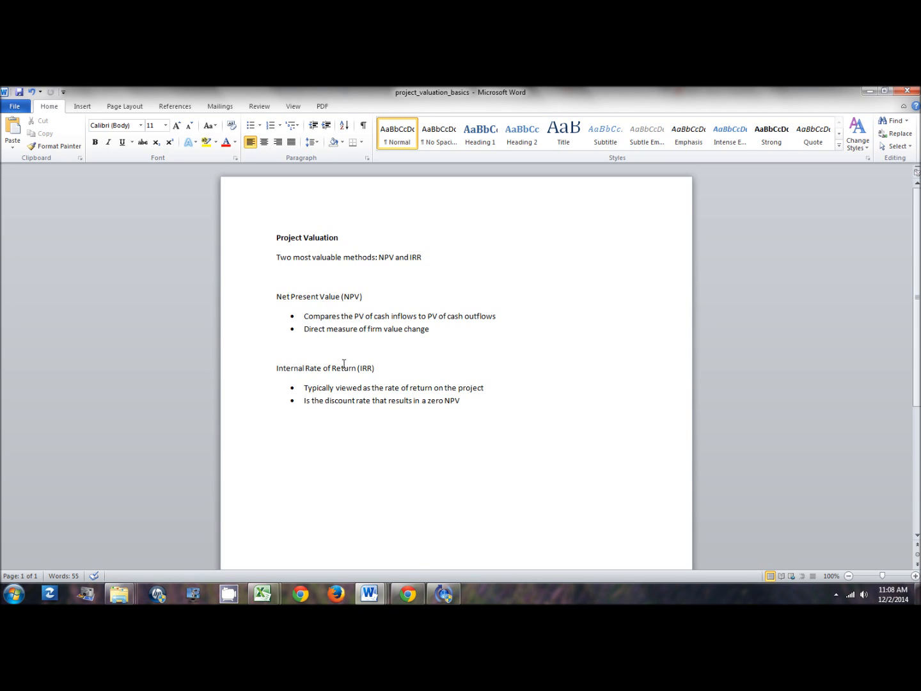
{"action": "left_click", "coordinate": [376, 367]}
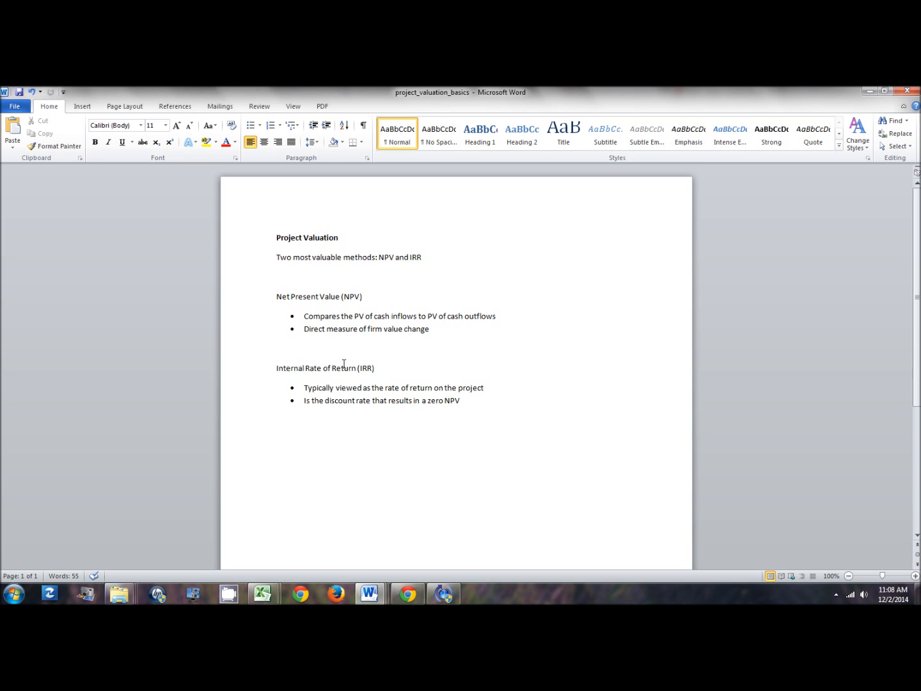
{"action": "left_click", "coordinate": [376, 368]}
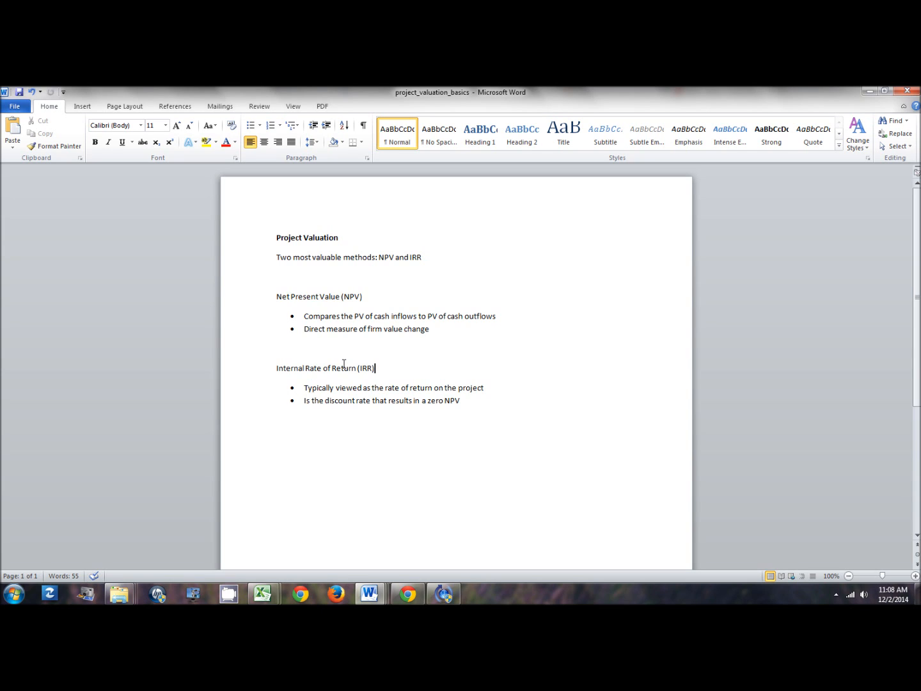